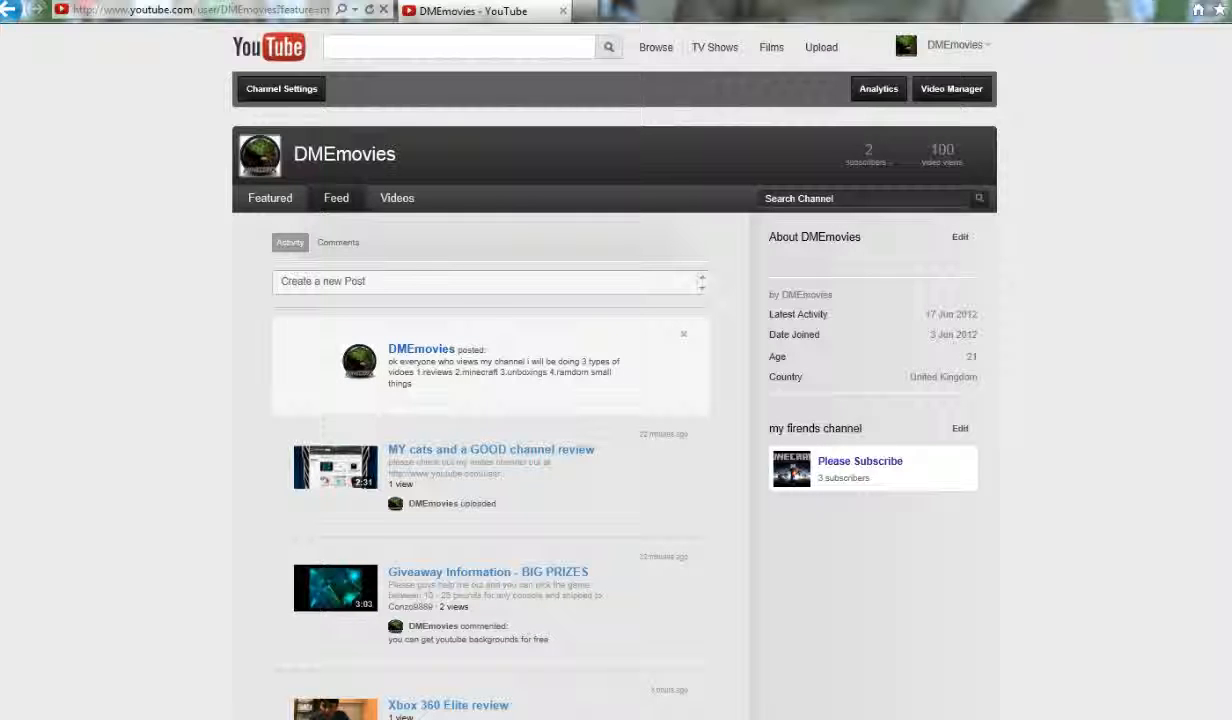
Step: Edit the friends-channel module title a first time and save it
scroll(down, 3)
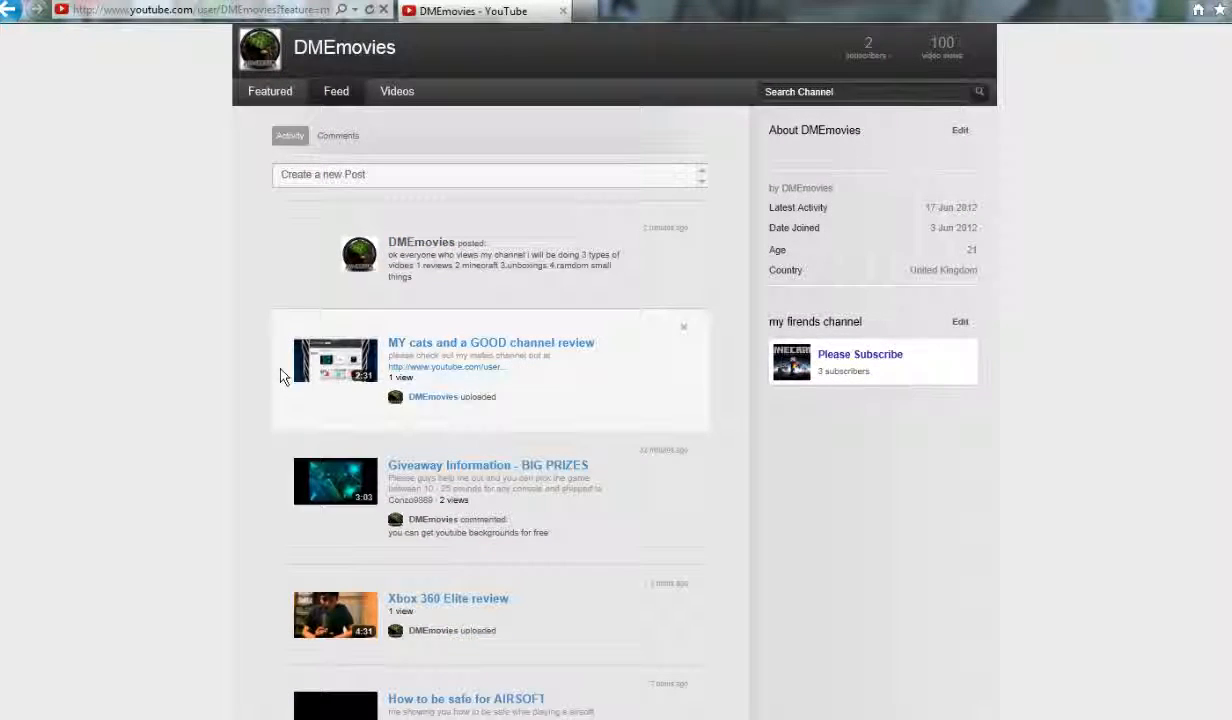
scroll(down, 3)
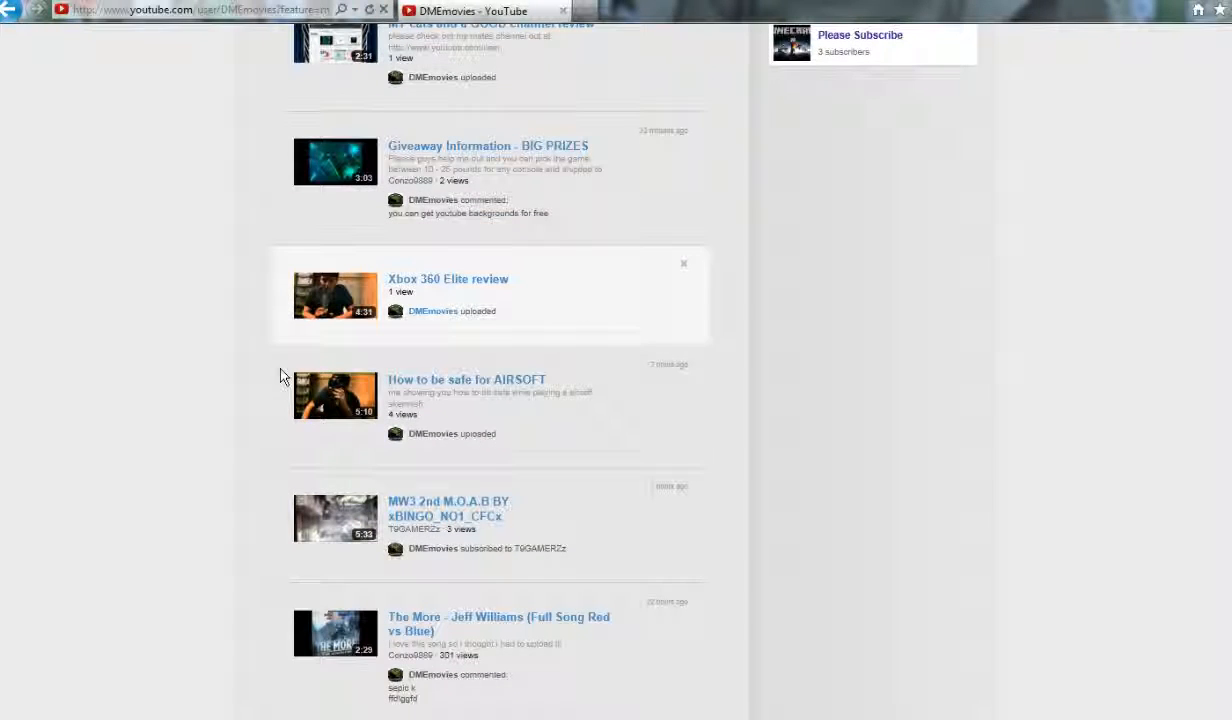
scroll(up, 3)
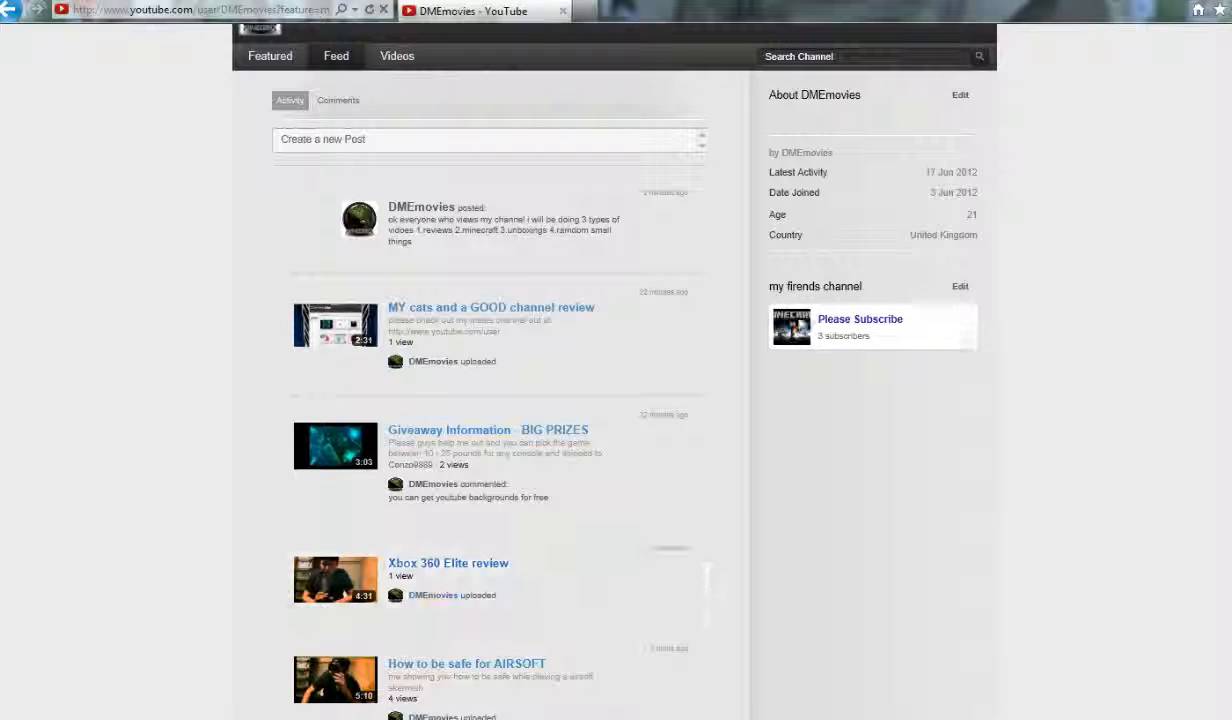
mouse_move(920, 304)
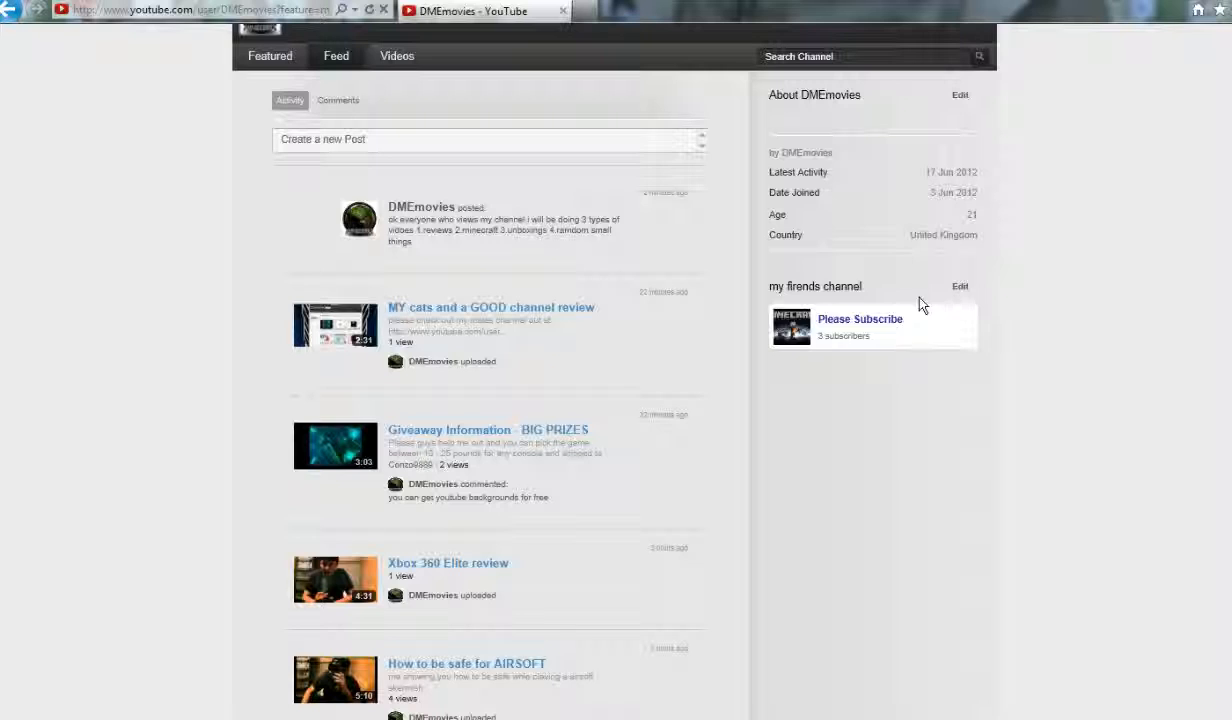
click(960, 286)
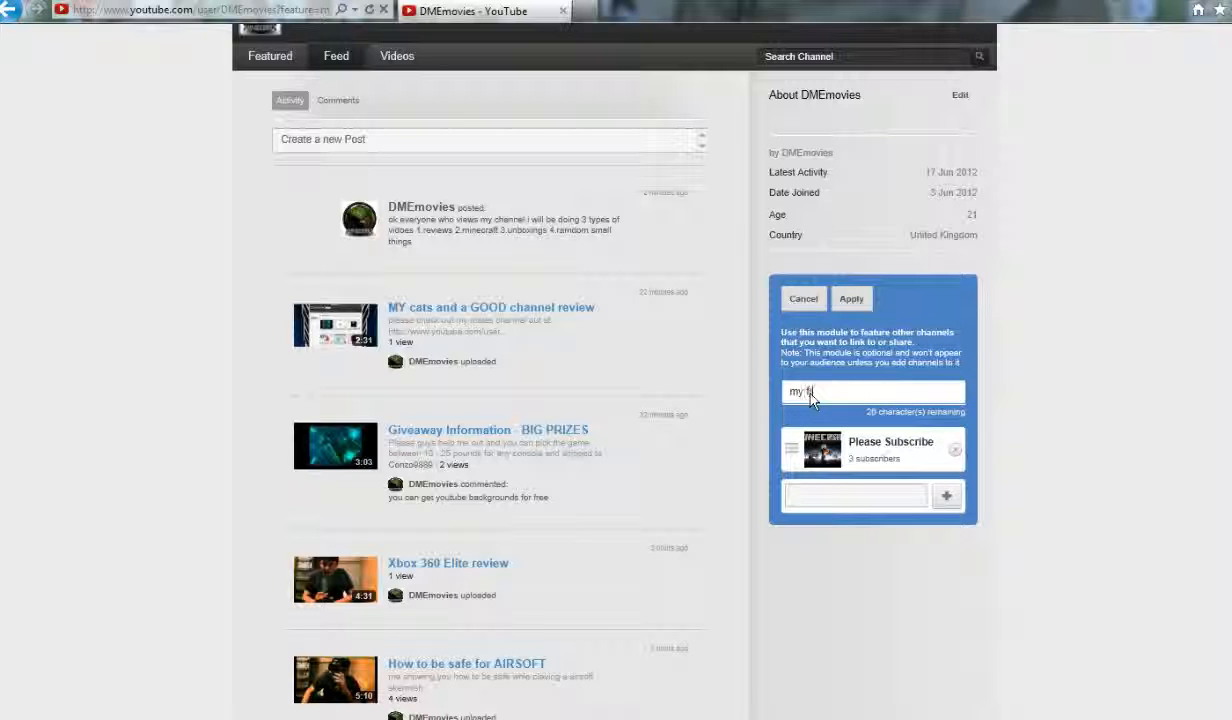
text(rien)
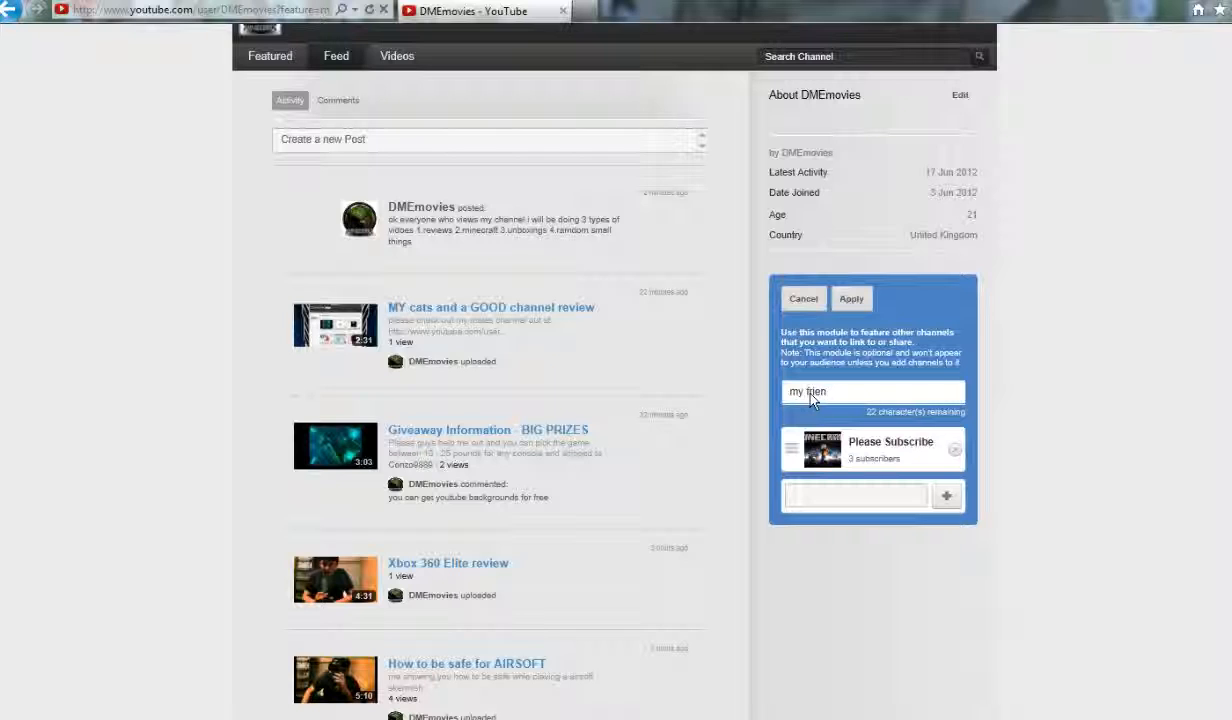
key(backspace)
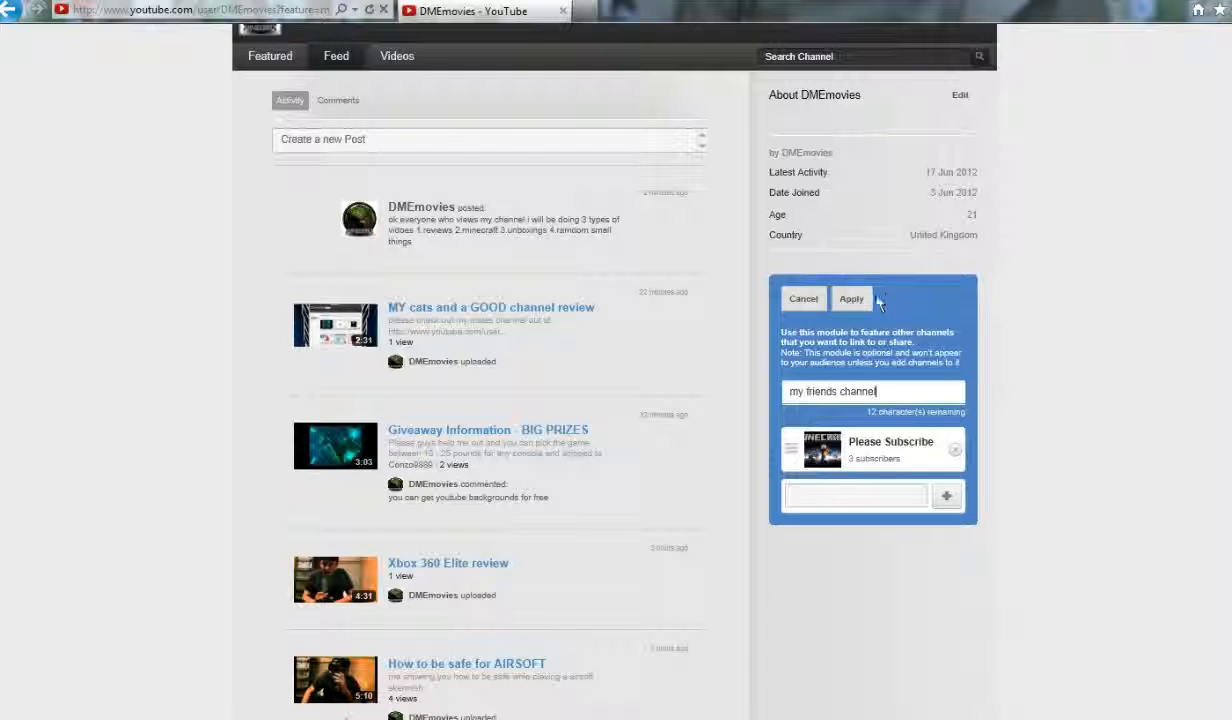
click(852, 298)
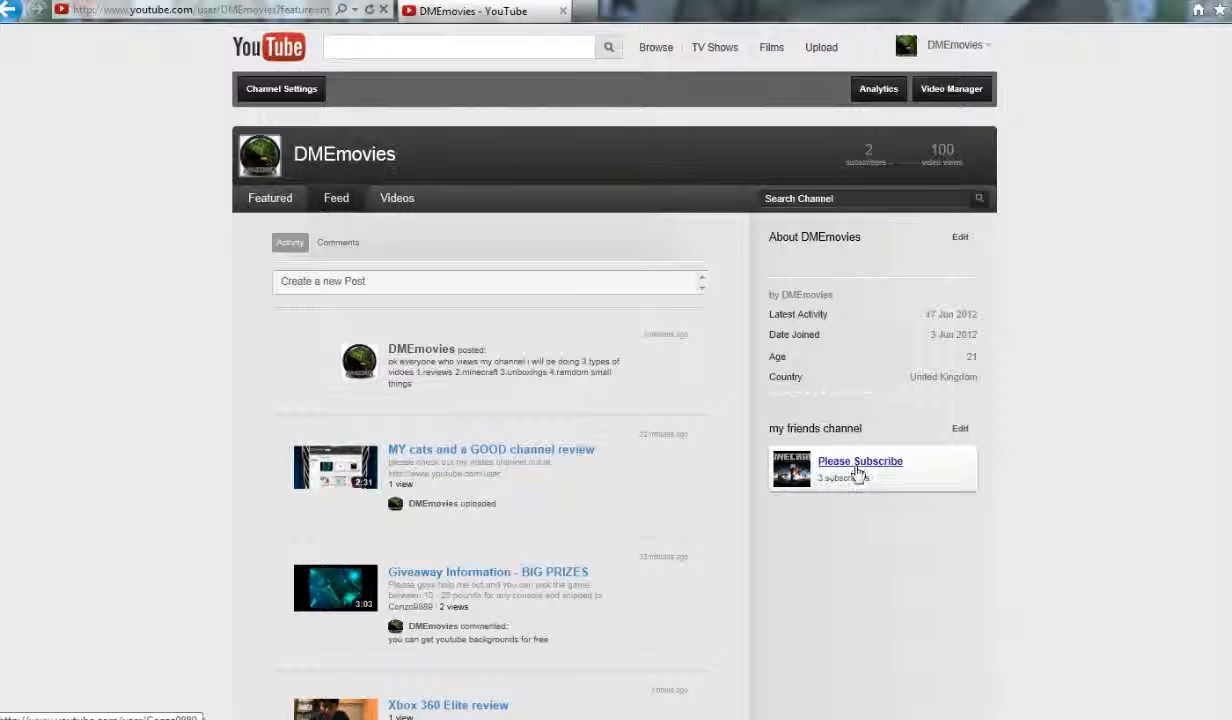
click(960, 428)
text(d)
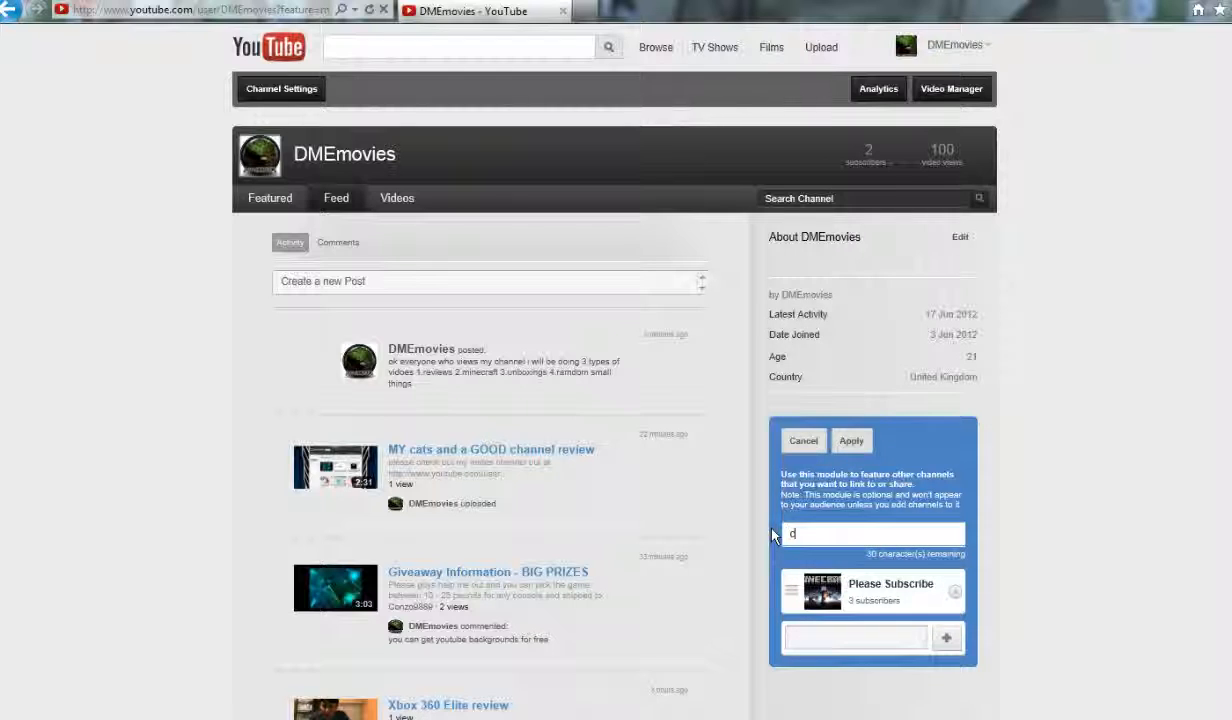
text(conzo9889 is my)
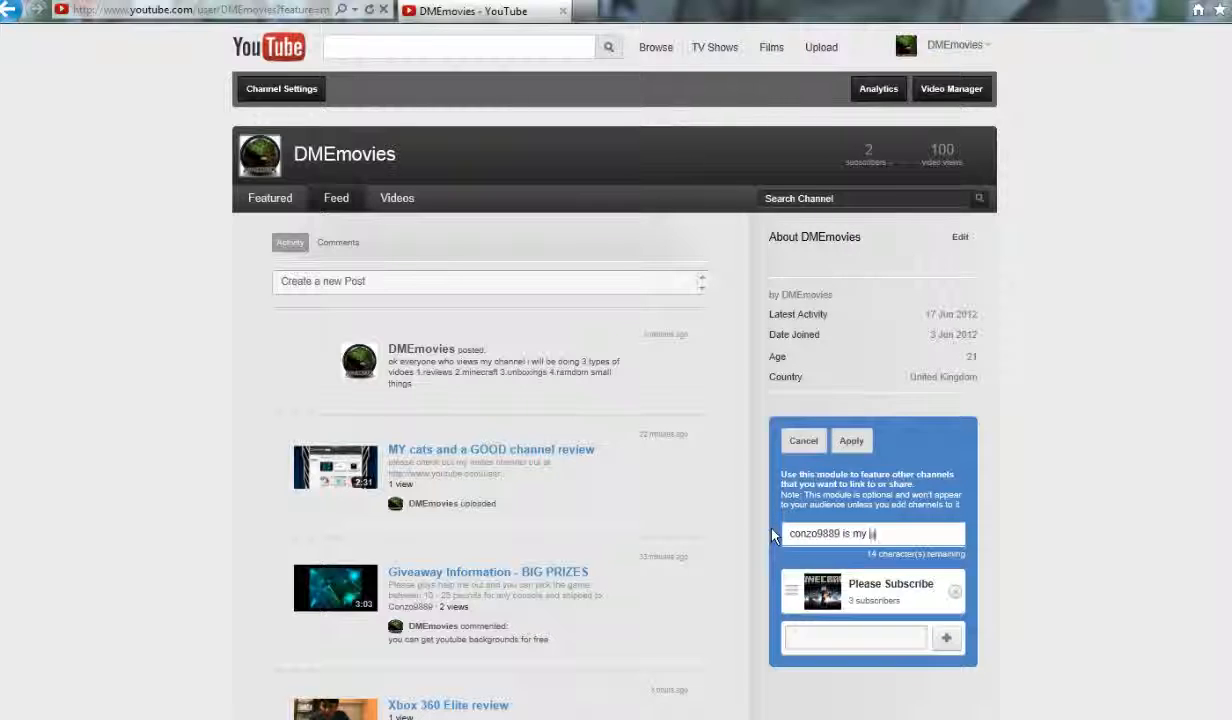
text(best mate)
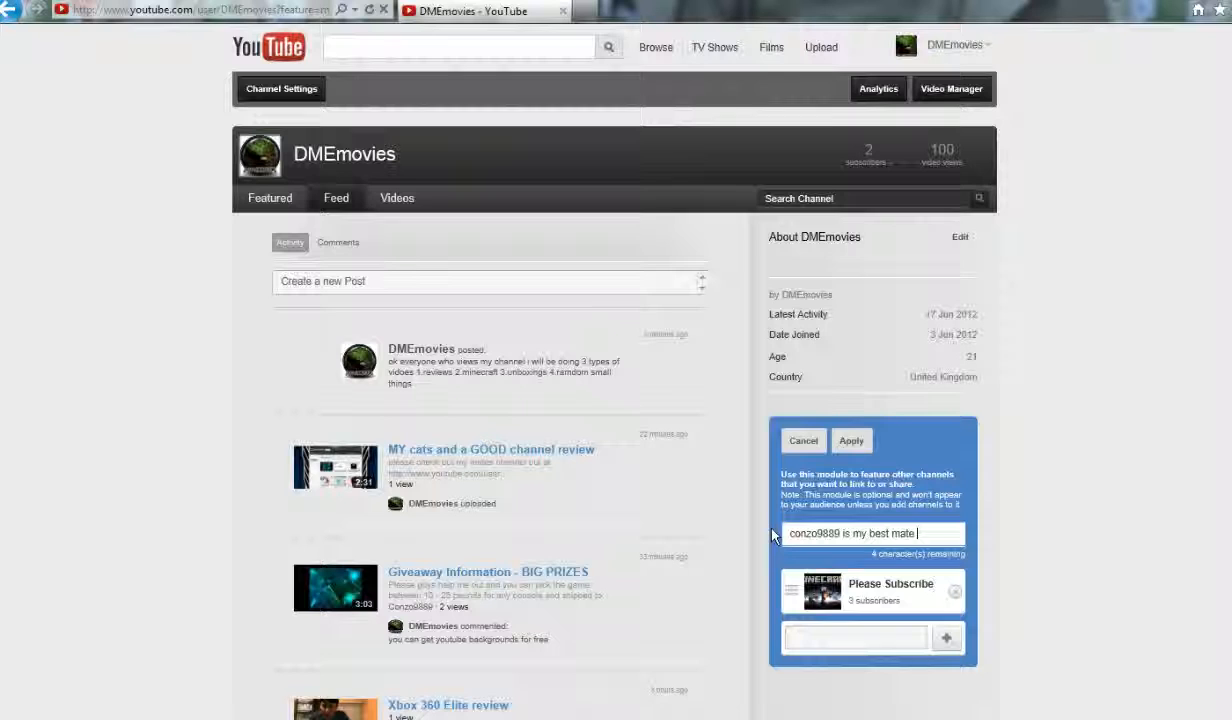
text(sub)
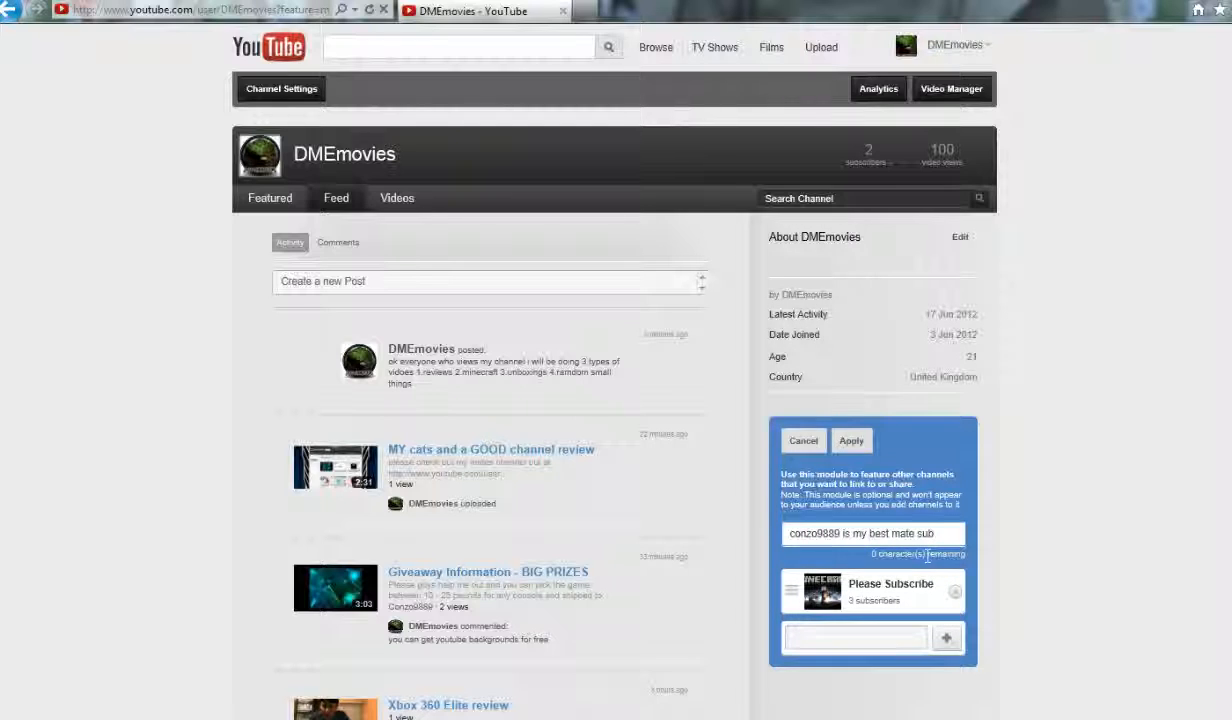
key(Backspace)
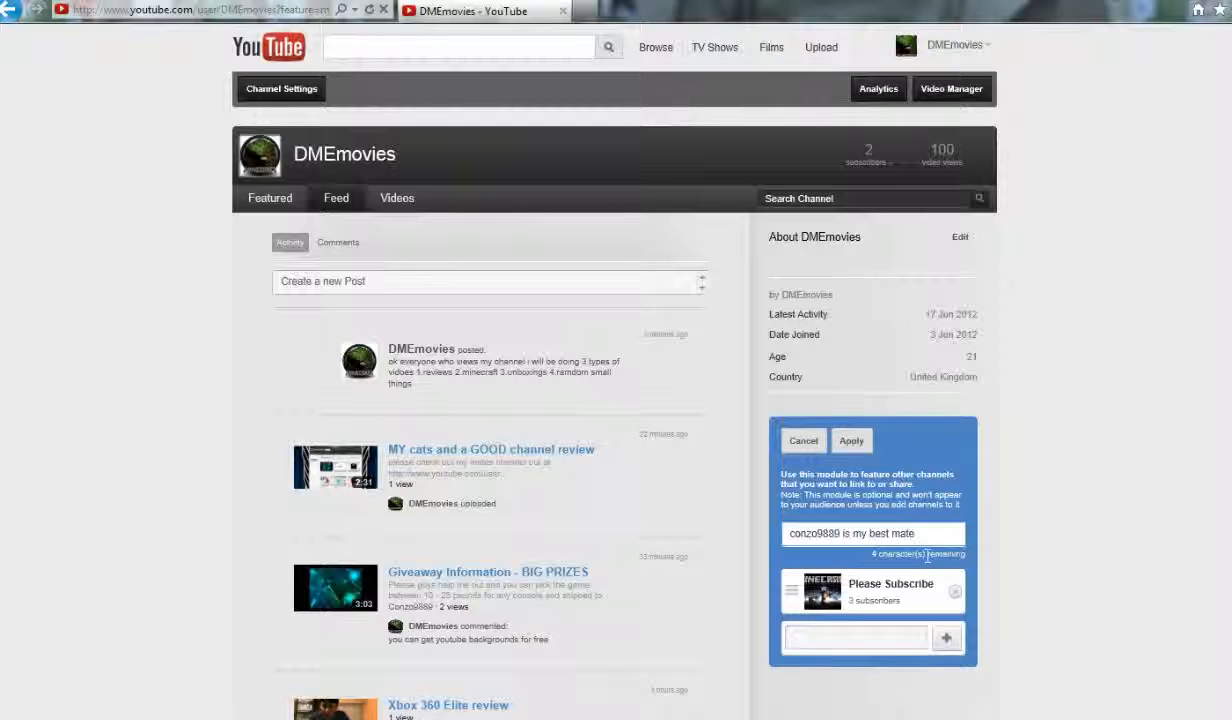
click(852, 440)
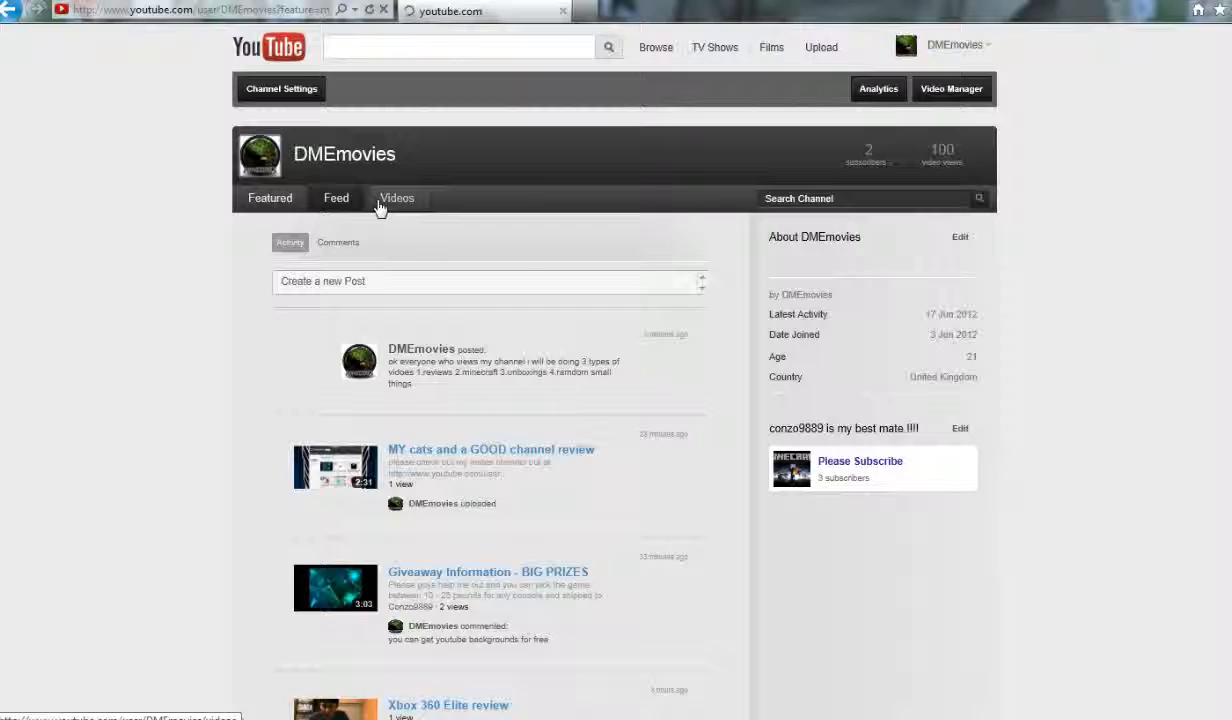
Step: Browse the channel's grid of 22 uploaded videos, including Minecraft and Men of War tutorials
click(396, 198)
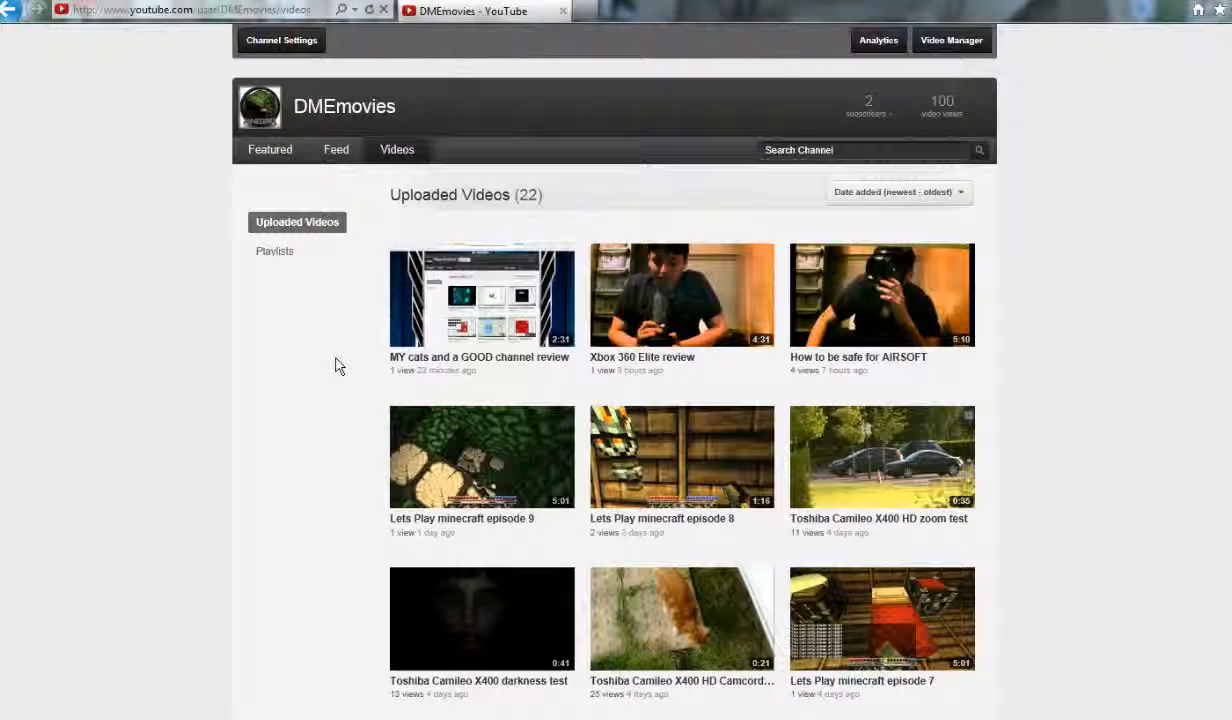
scroll(down, 3)
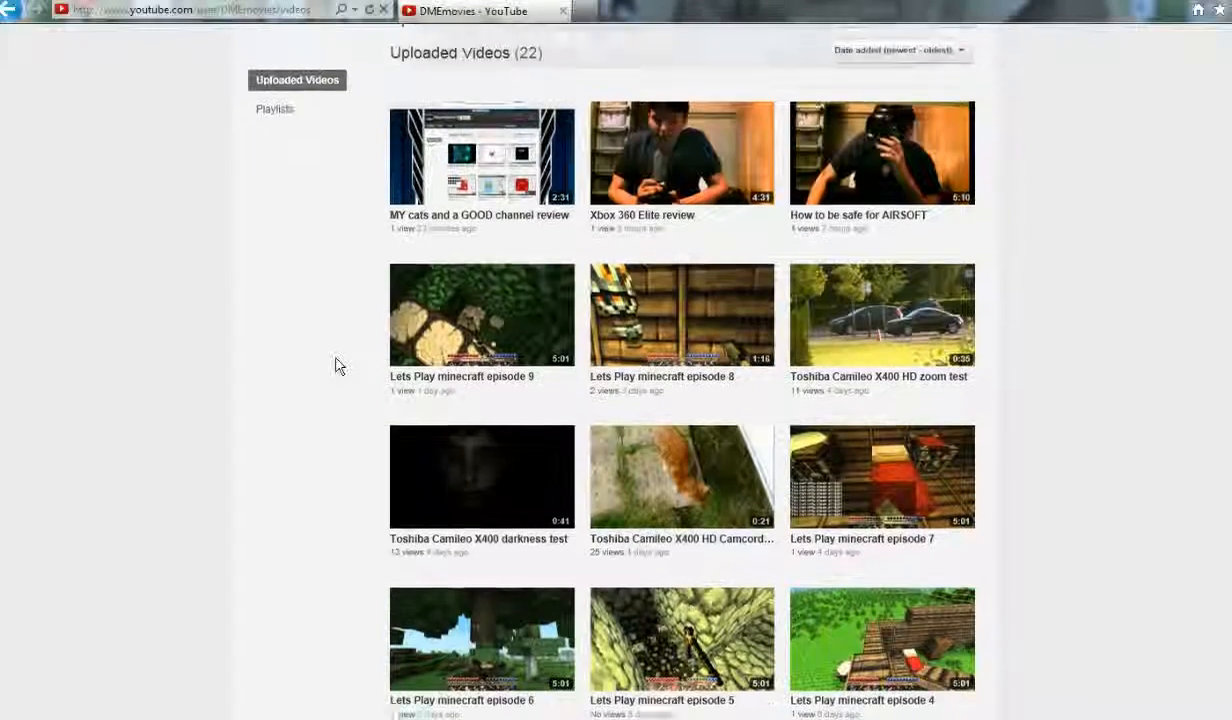
scroll(down, 3)
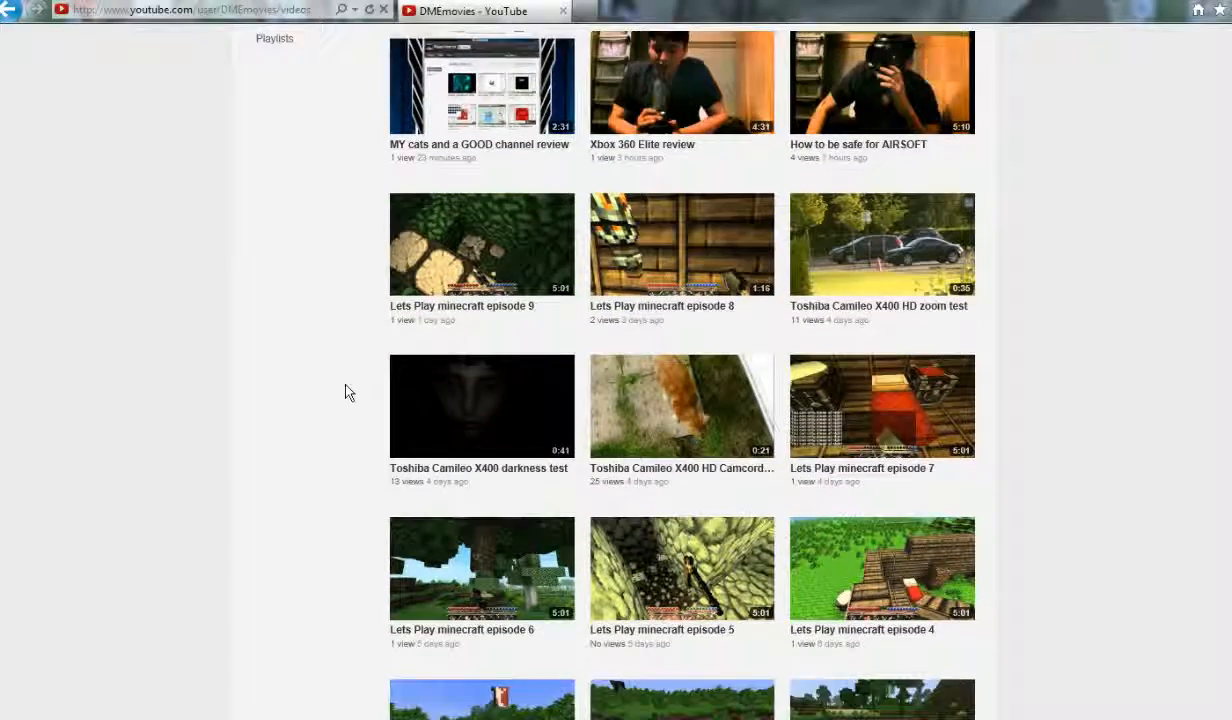
scroll(down, 3)
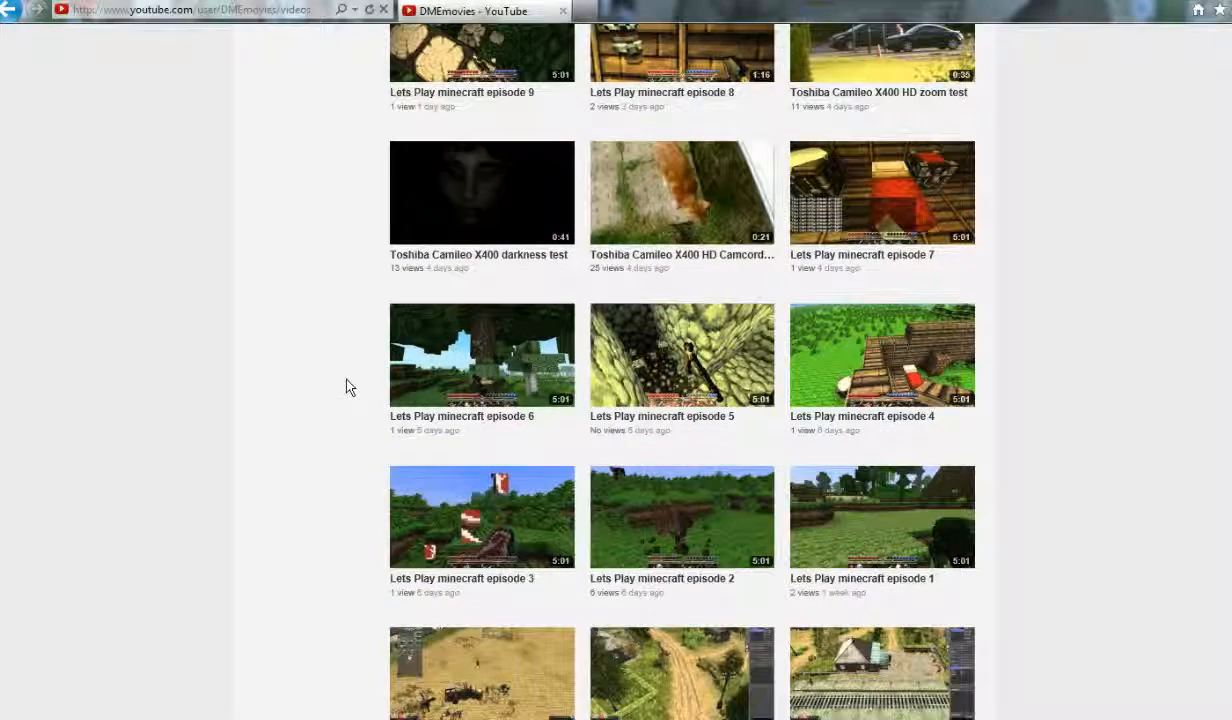
scroll(down, 3)
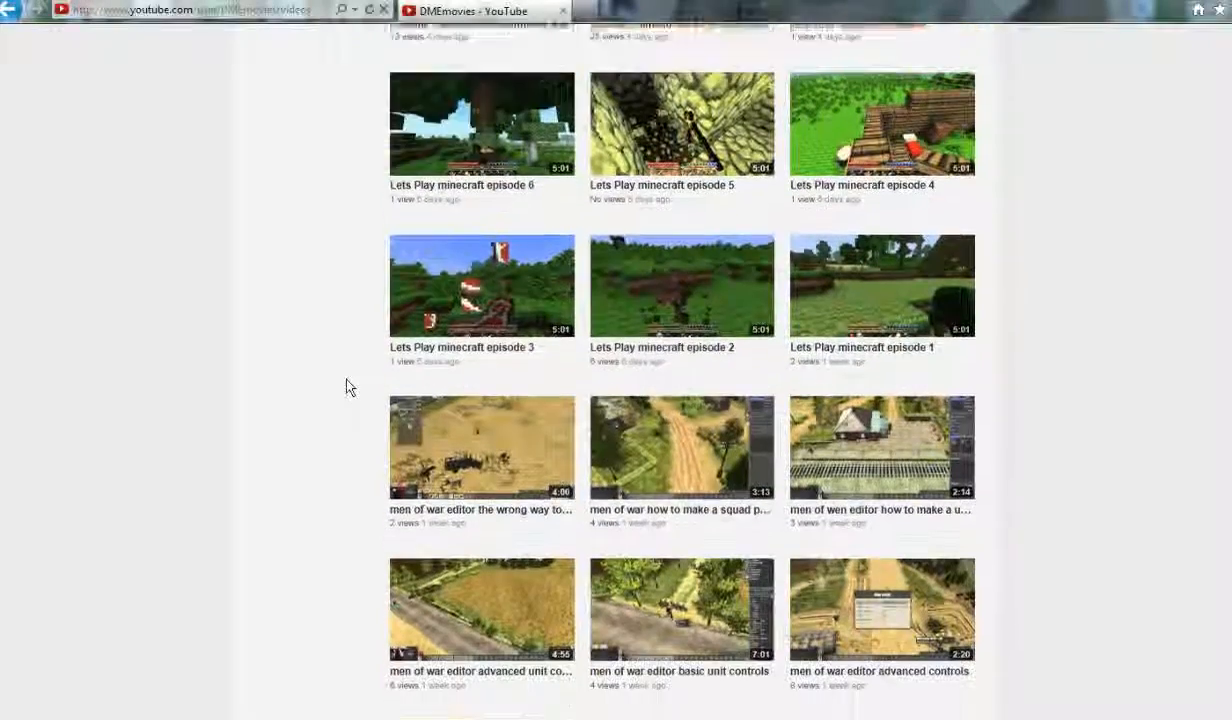
scroll(up, 3)
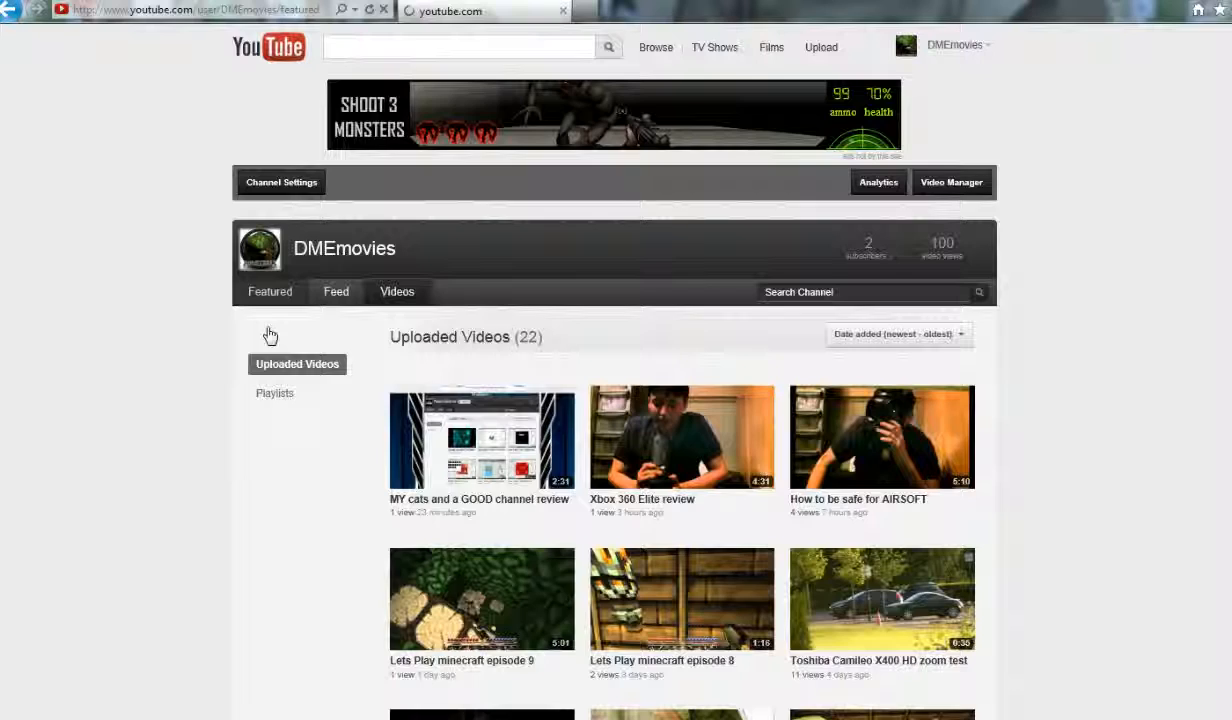
Step: Return to the DMEmovies Featured page showing the renamed friends module
click(270, 292)
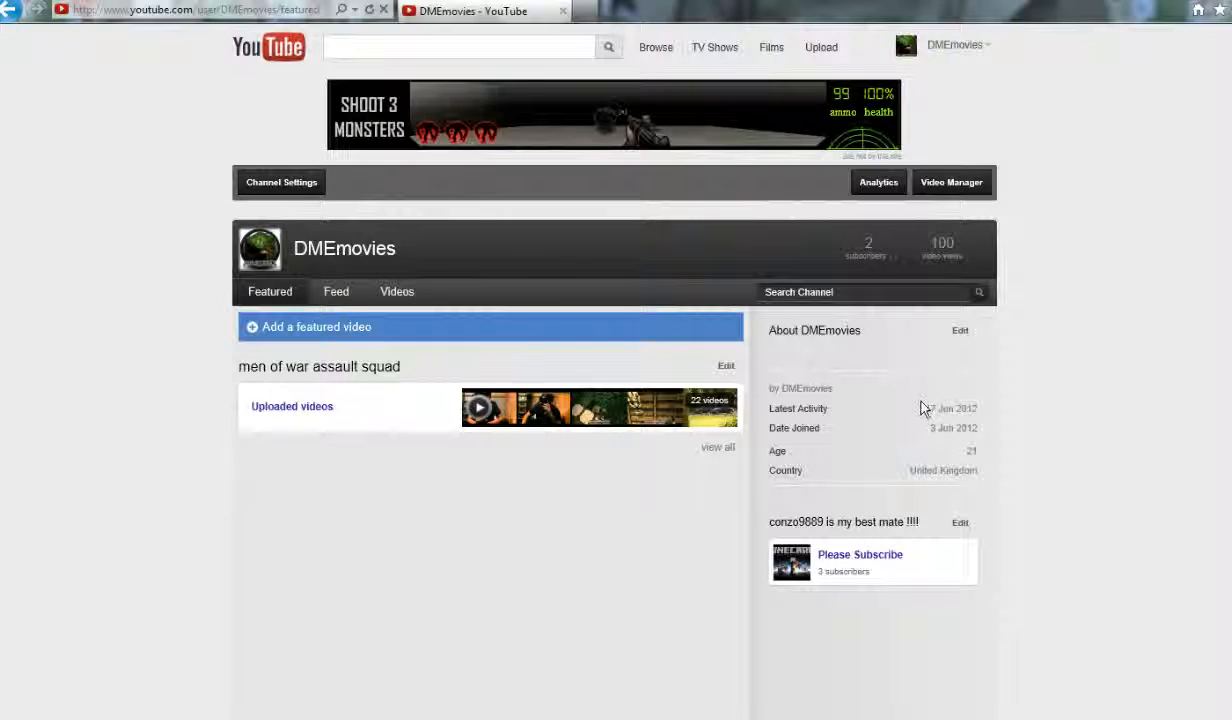
mouse_move(884, 388)
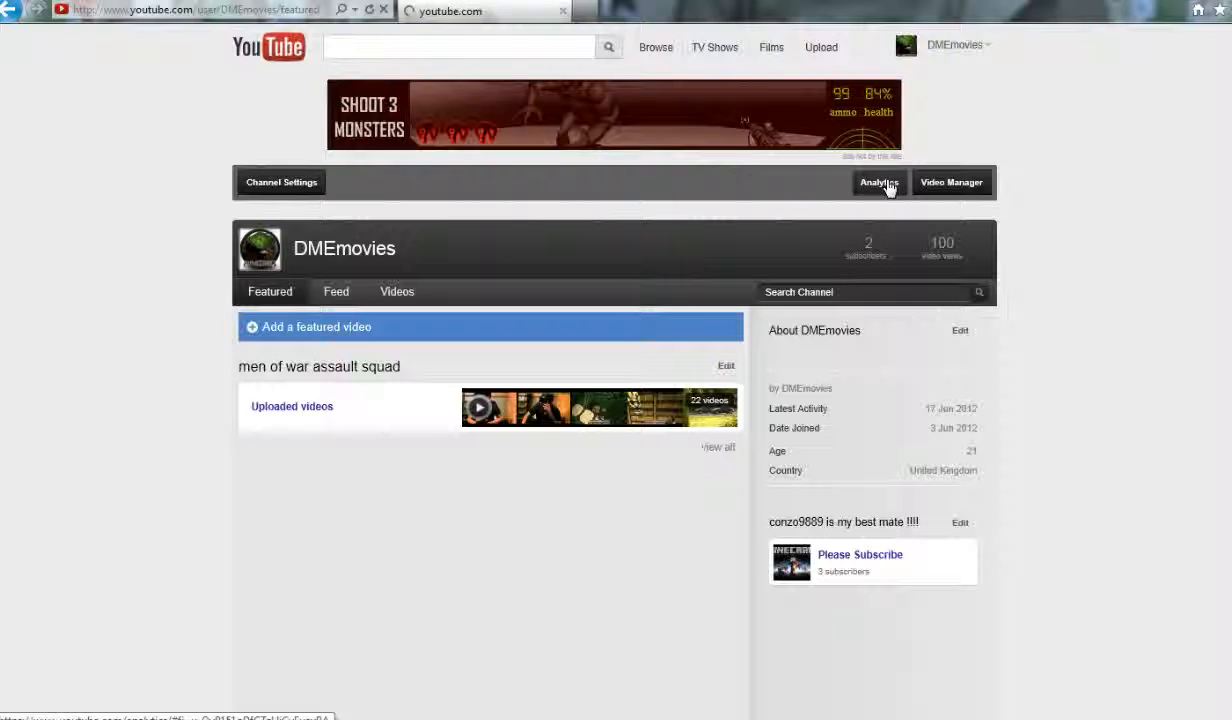
Step: View the 30-day Analytics overview: 78 views, $0 earnings and the top 10 videos
click(878, 182)
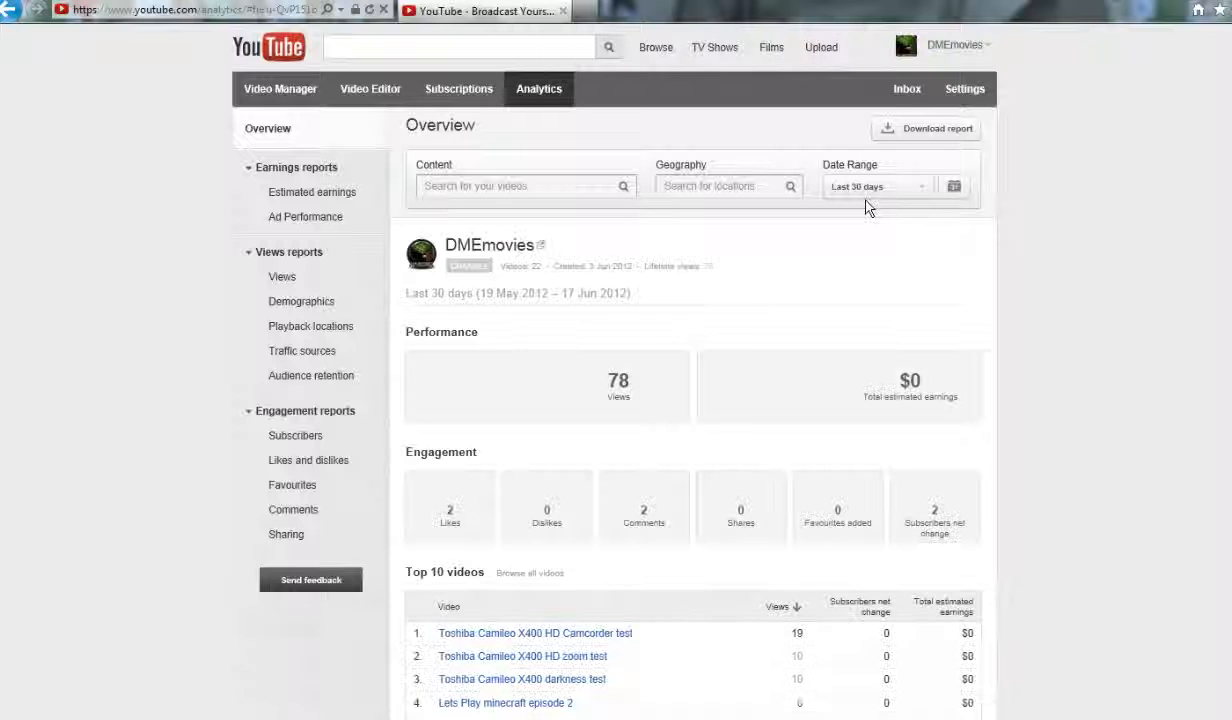
scroll(down, 3)
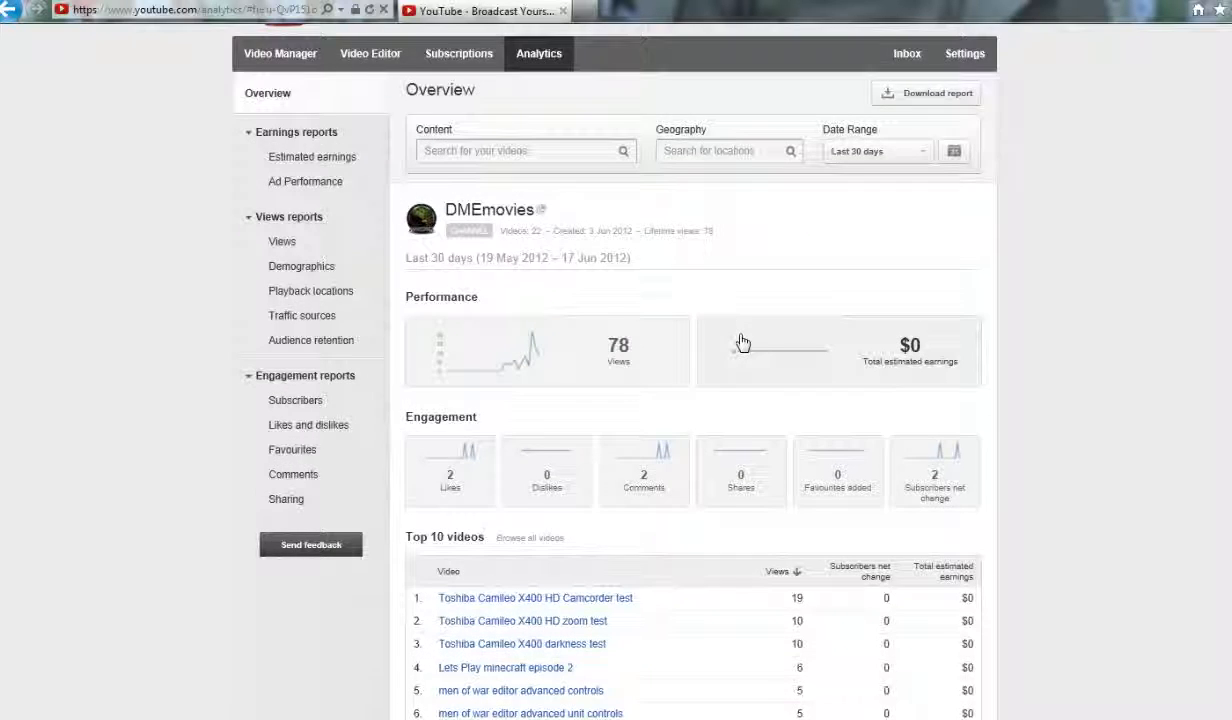
scroll(down, 3)
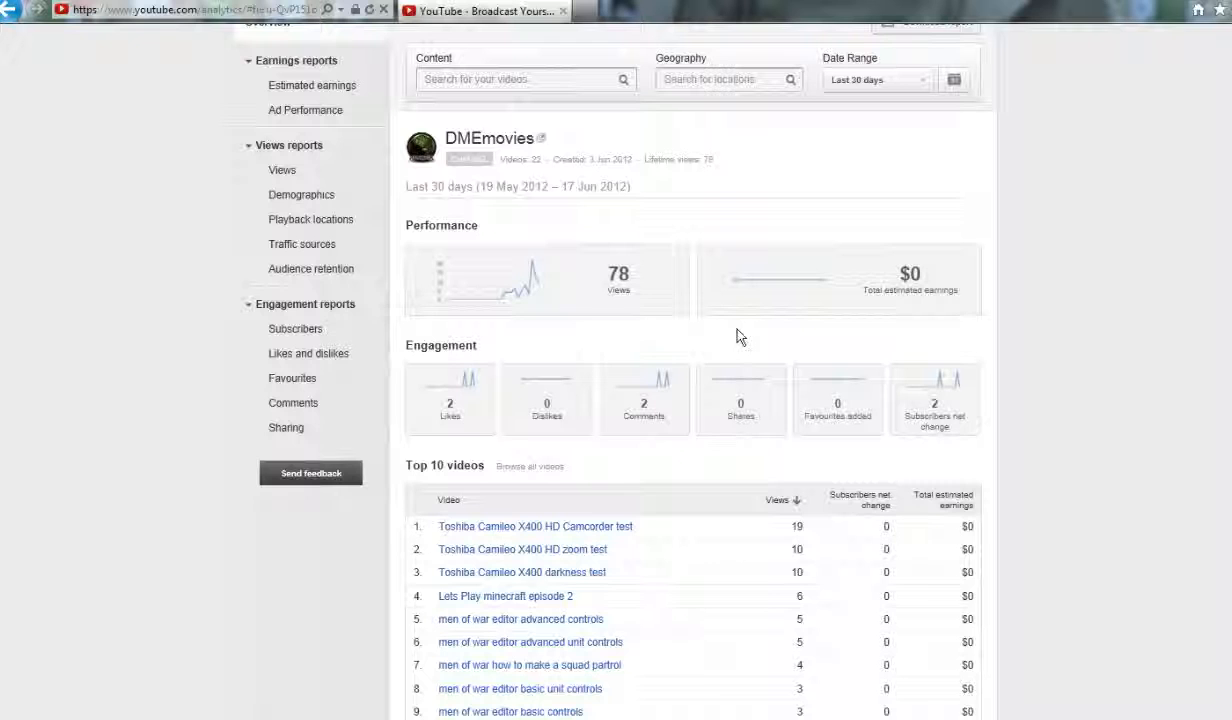
mouse_move(536, 300)
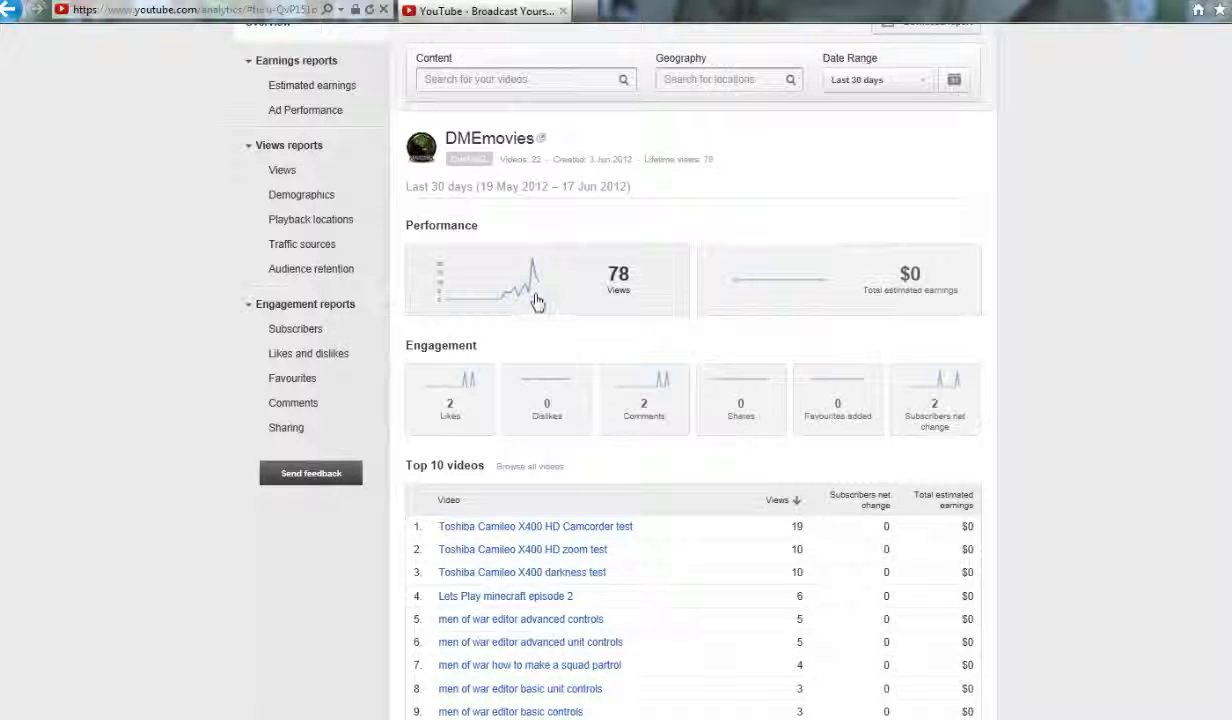
scroll(up, 3)
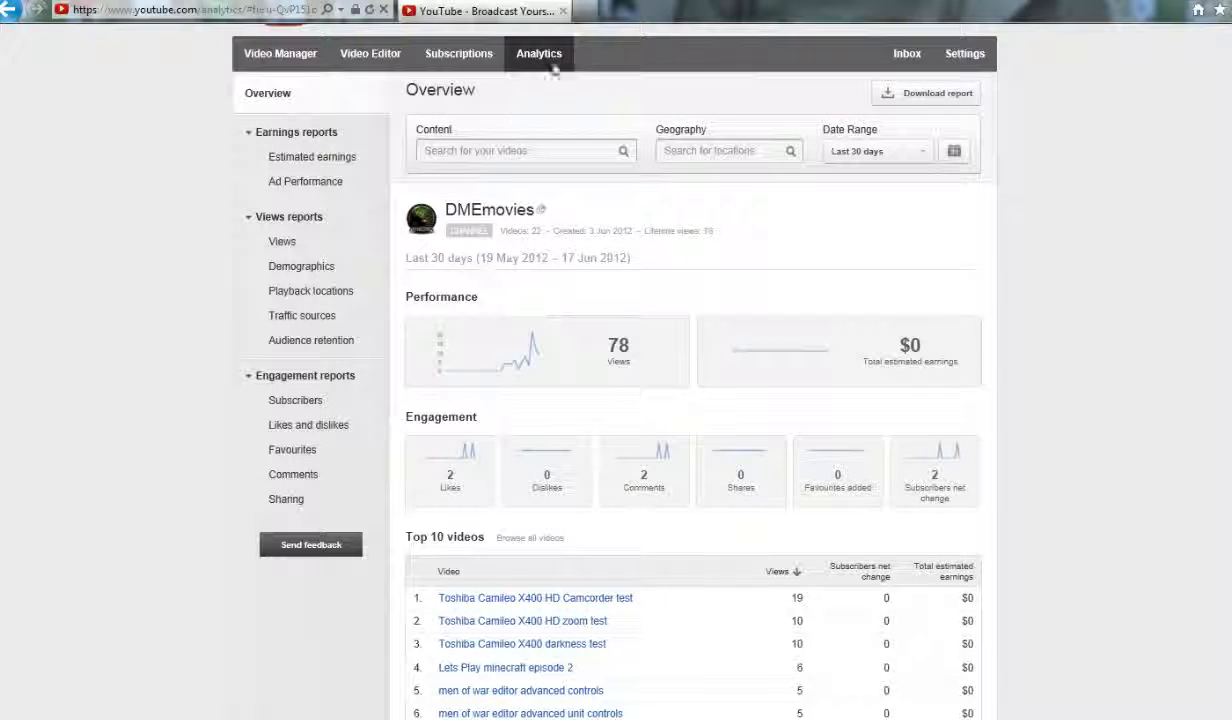